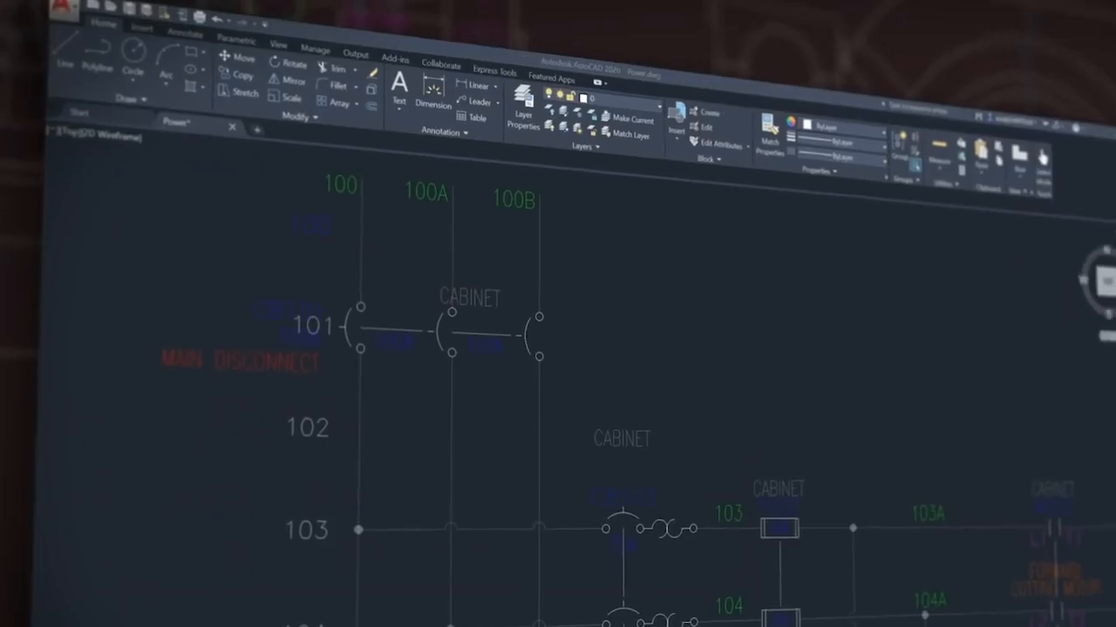
- Show the application menu with Save, Save As and Recent Documents over Power.dwg
{"action": "left_click", "coordinate": [26, 14]}
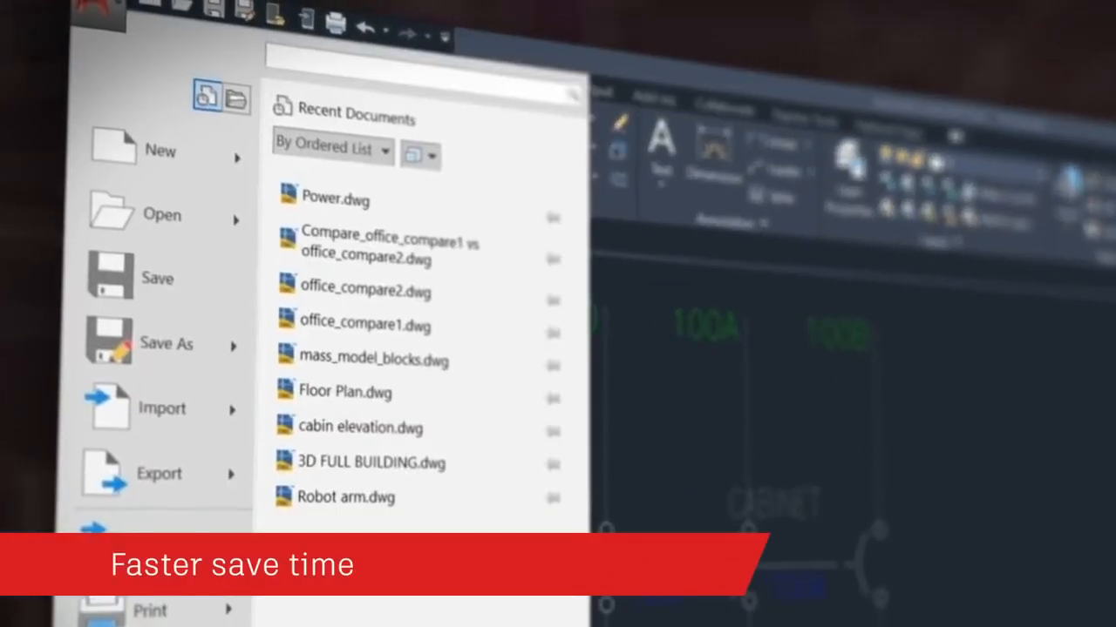